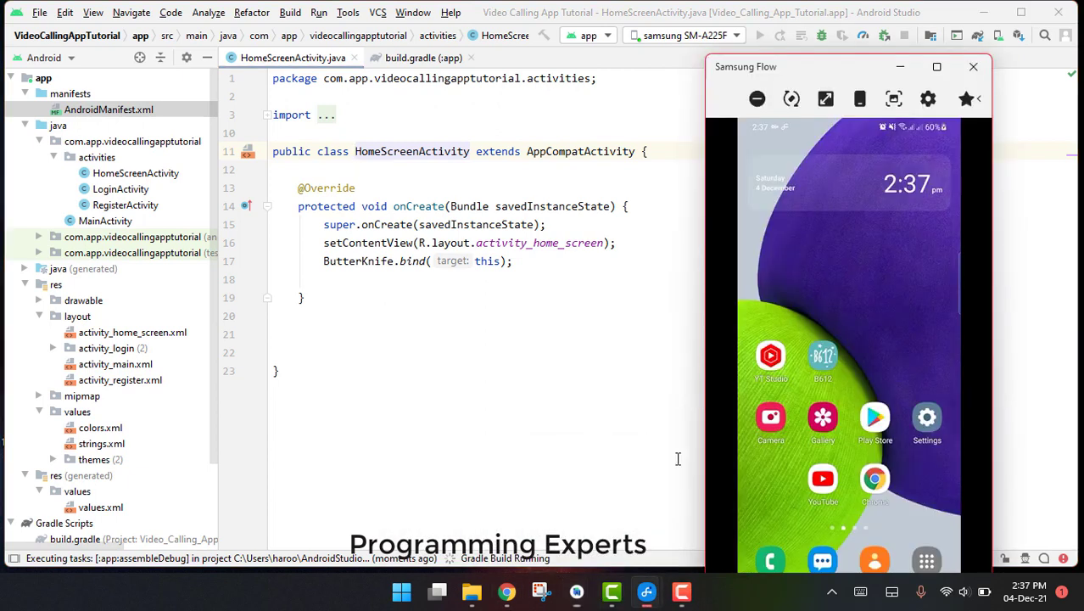
Step: Shrink the Samsung Flow mirror beside the code and run the app on the SM-A225F
left_click_drag(745, 66, 703, 13)
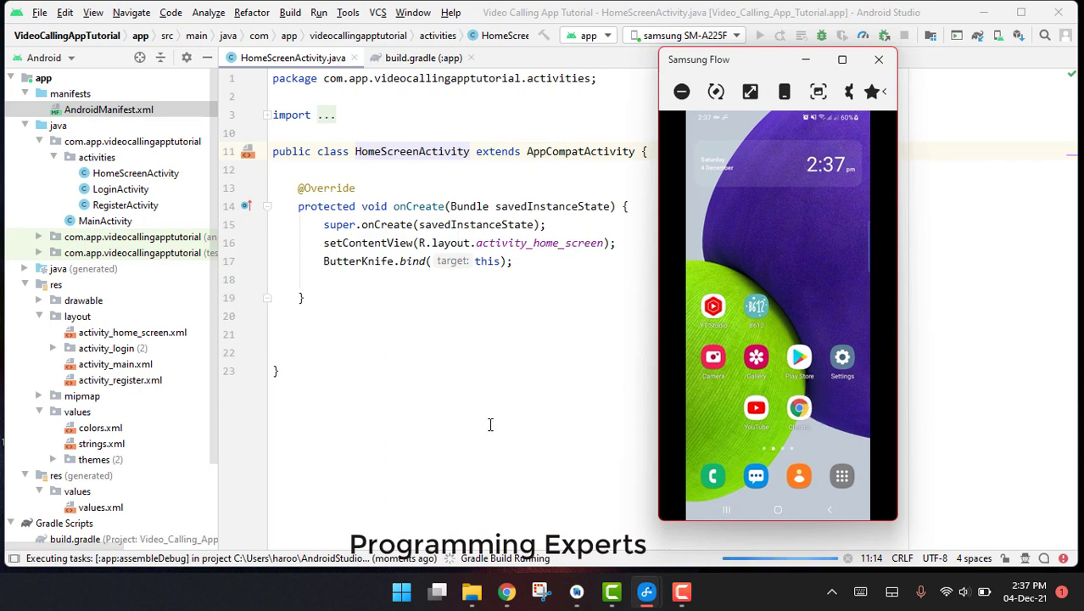
mouse_move(489, 420)
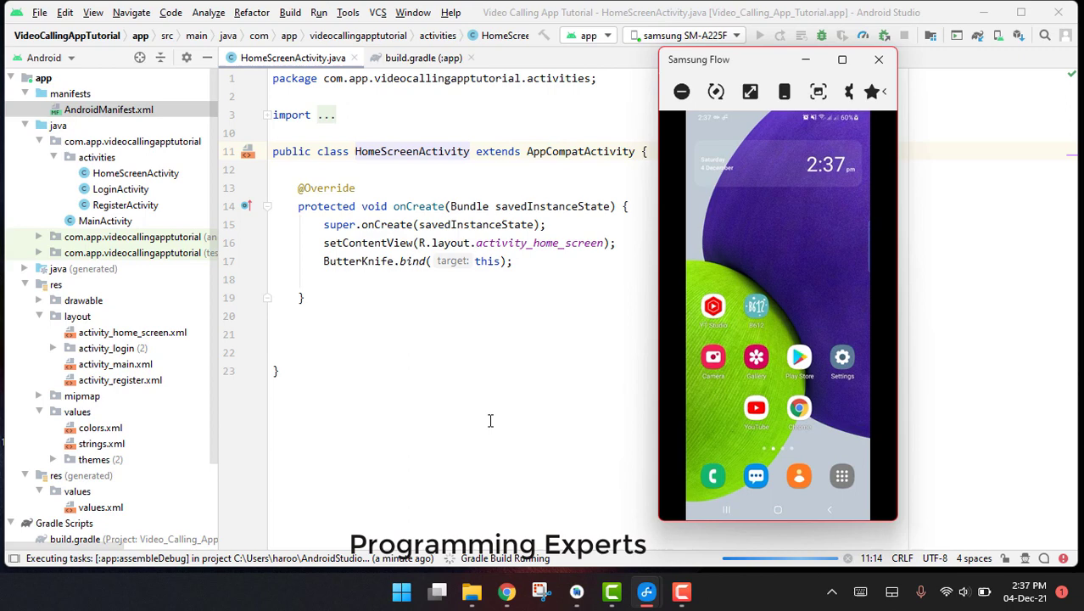
mouse_move(611, 490)
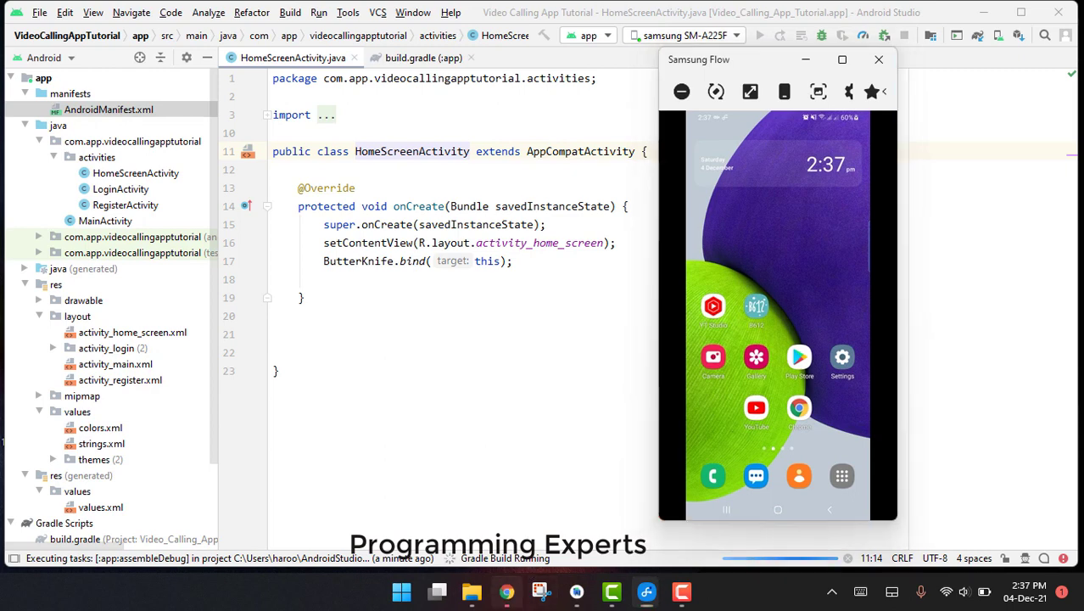
left_click(506, 591)
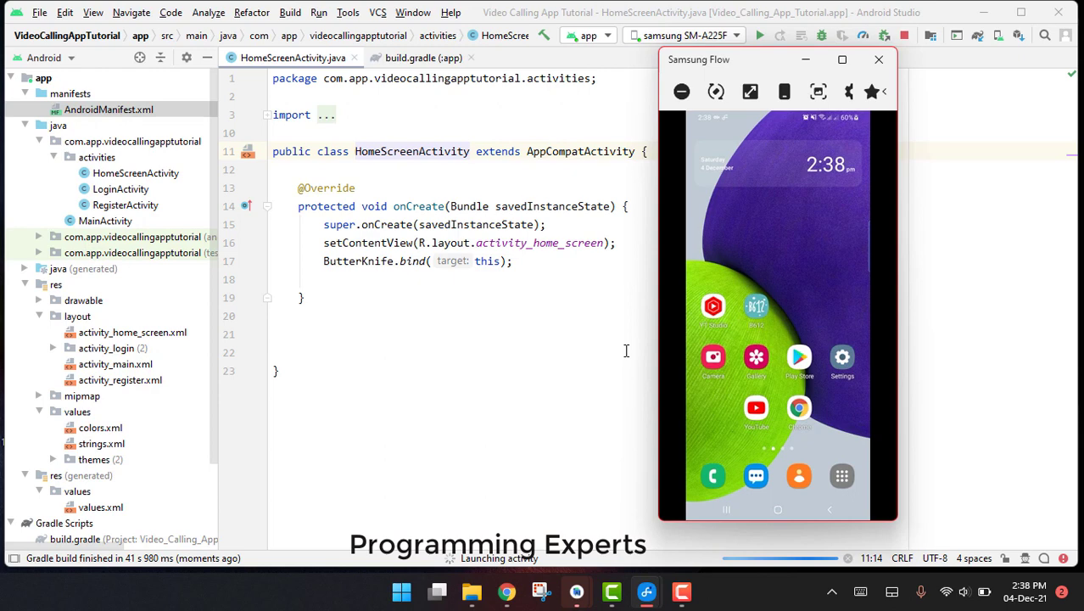
Step: Attempt a login with a 'harod…' email and password, get rejected, then open Register
left_click(758, 35)
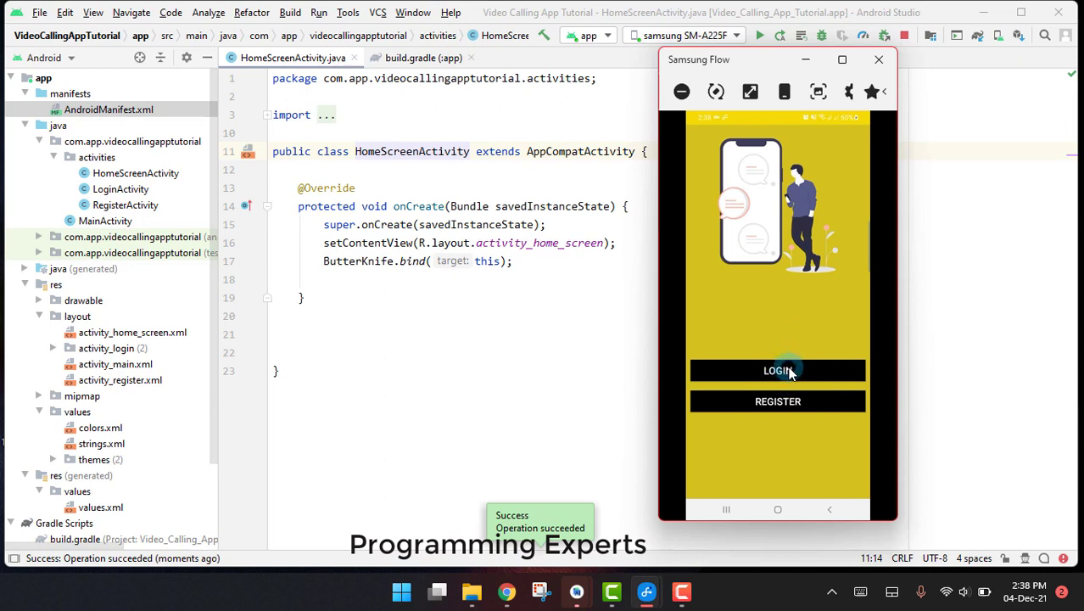
left_click(777, 371)
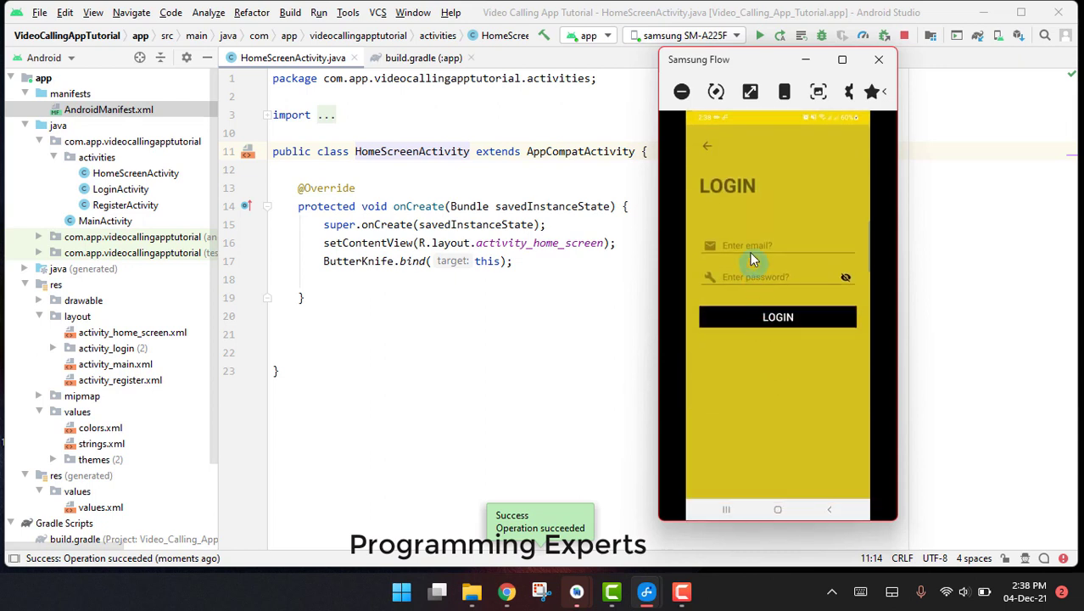
left_click(751, 246)
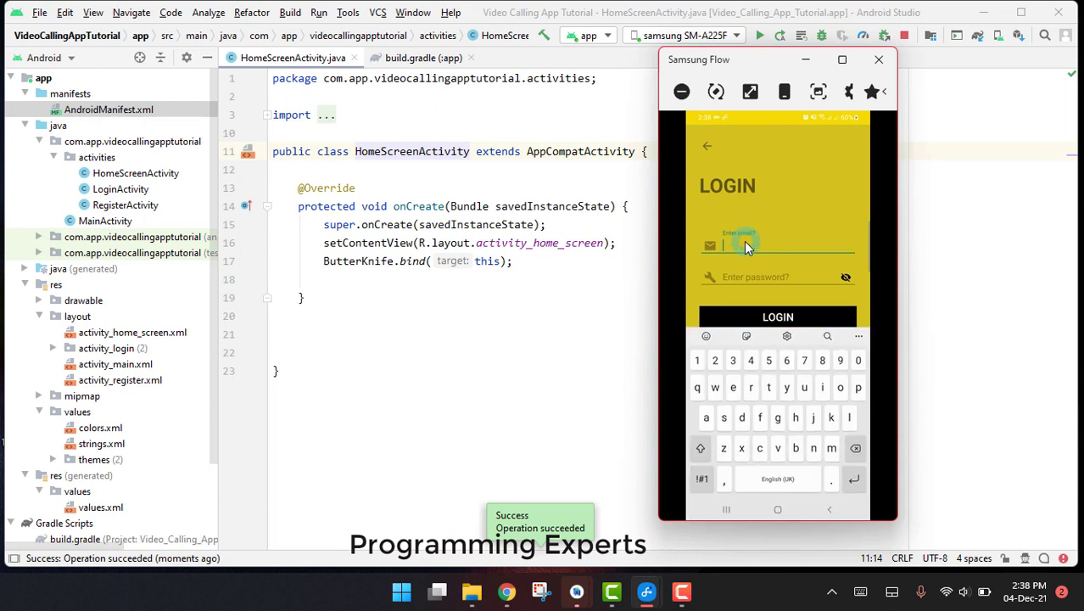
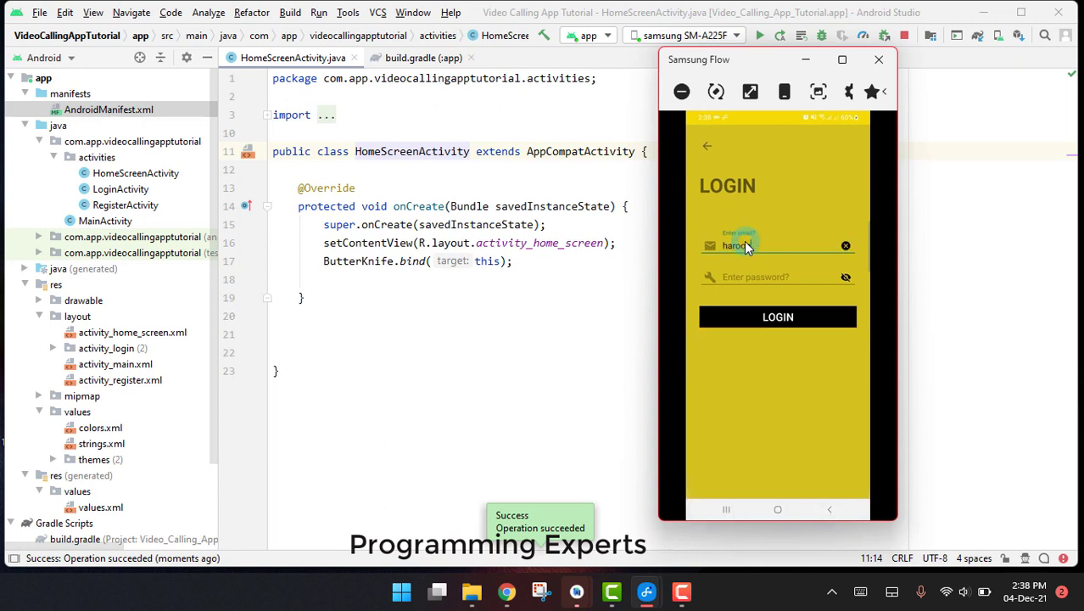
left_click(754, 245)
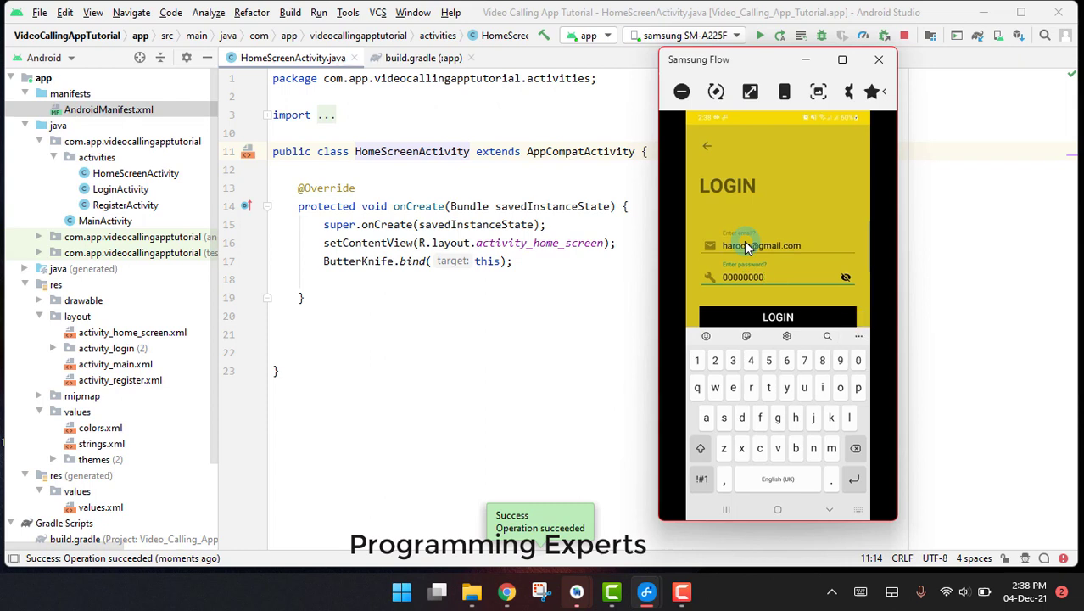
left_click(845, 277)
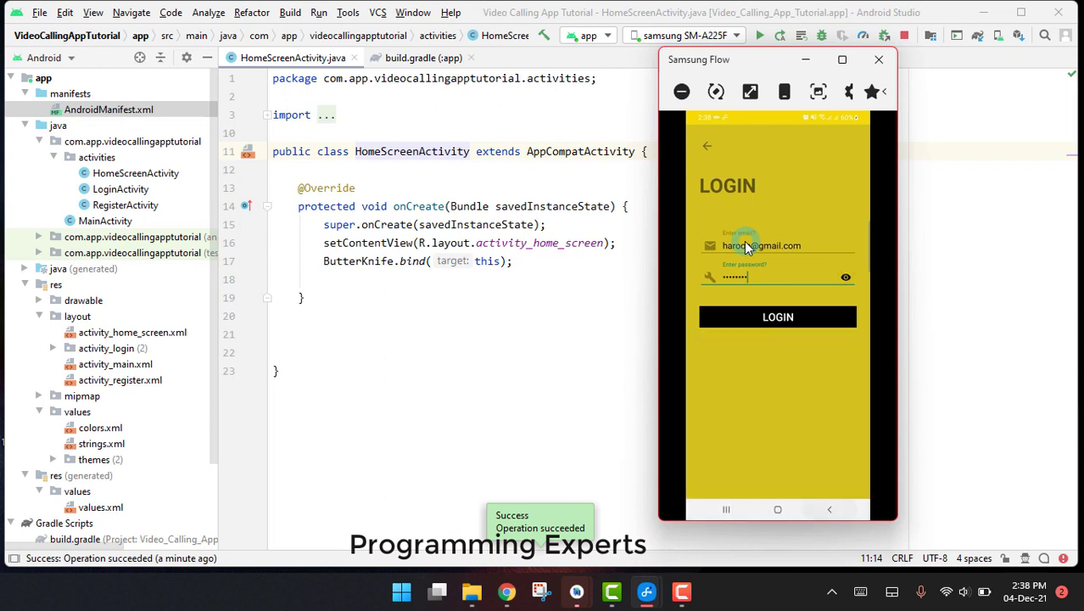
left_click(772, 278)
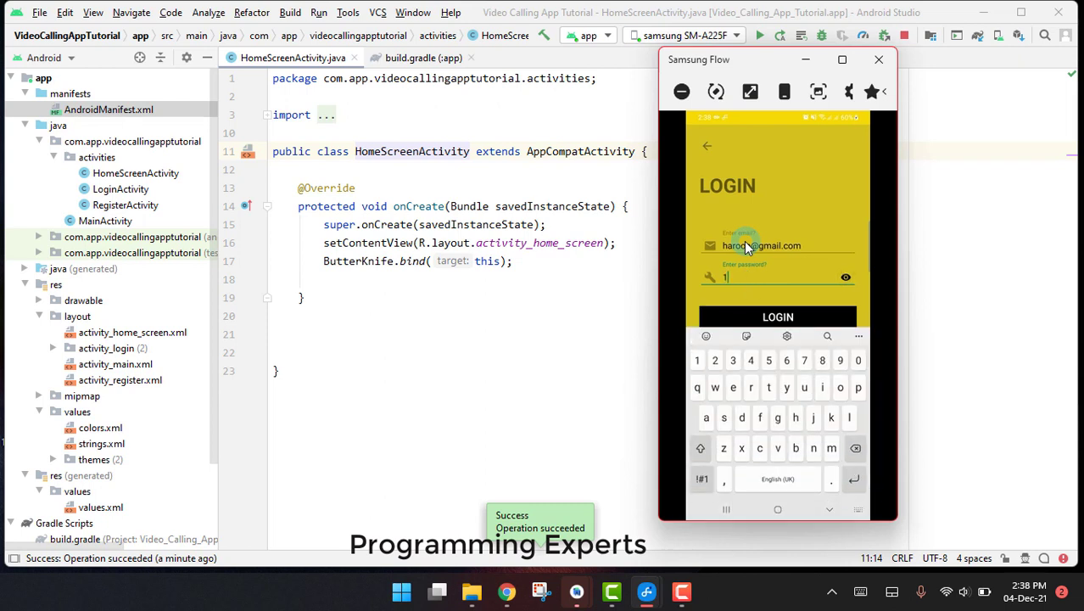
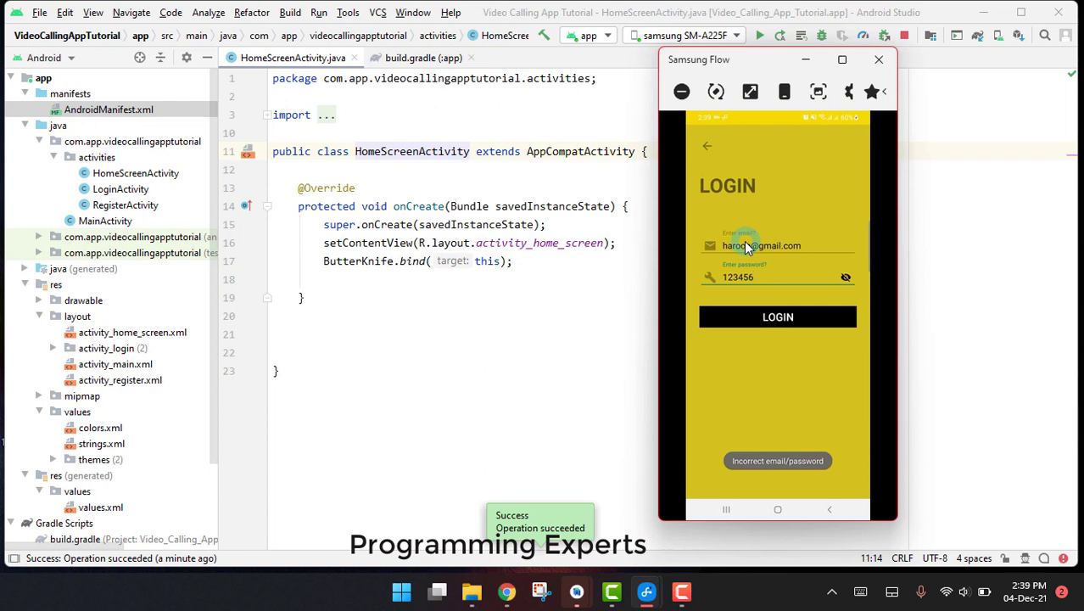
left_click(777, 316)
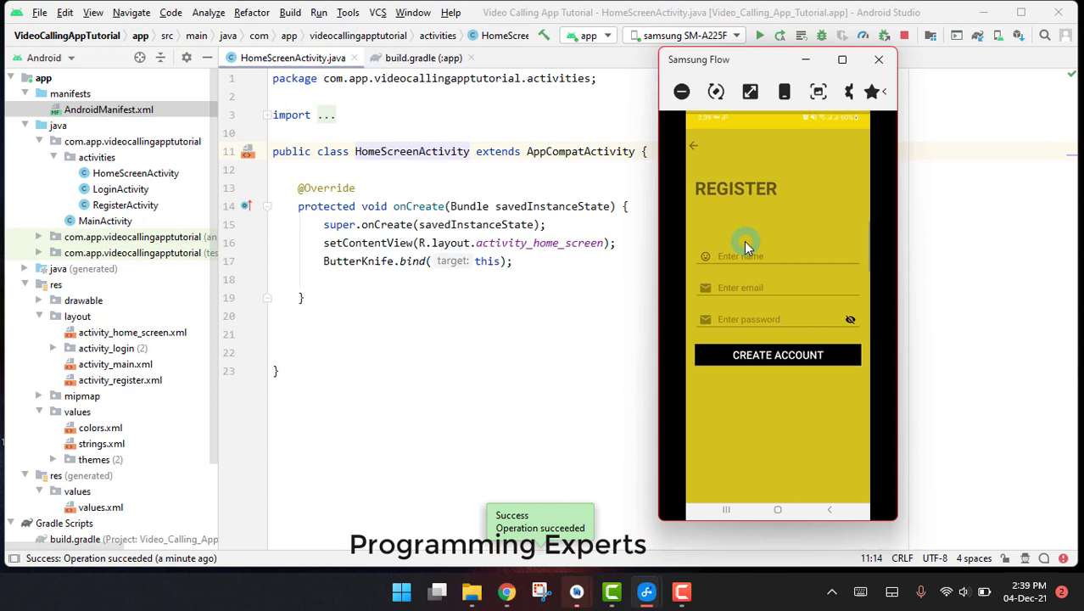
left_click(759, 255)
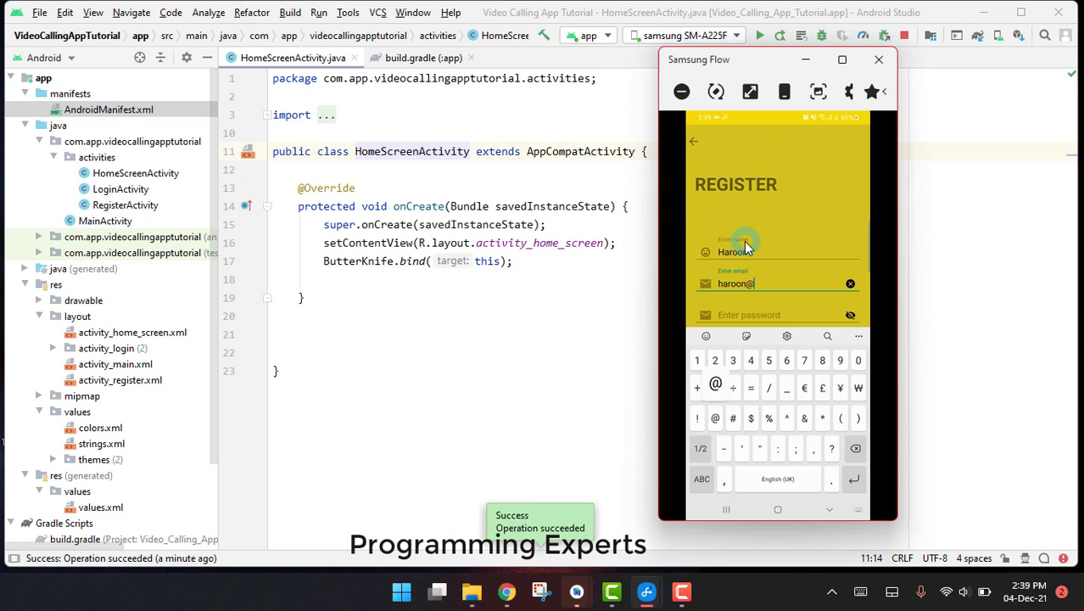
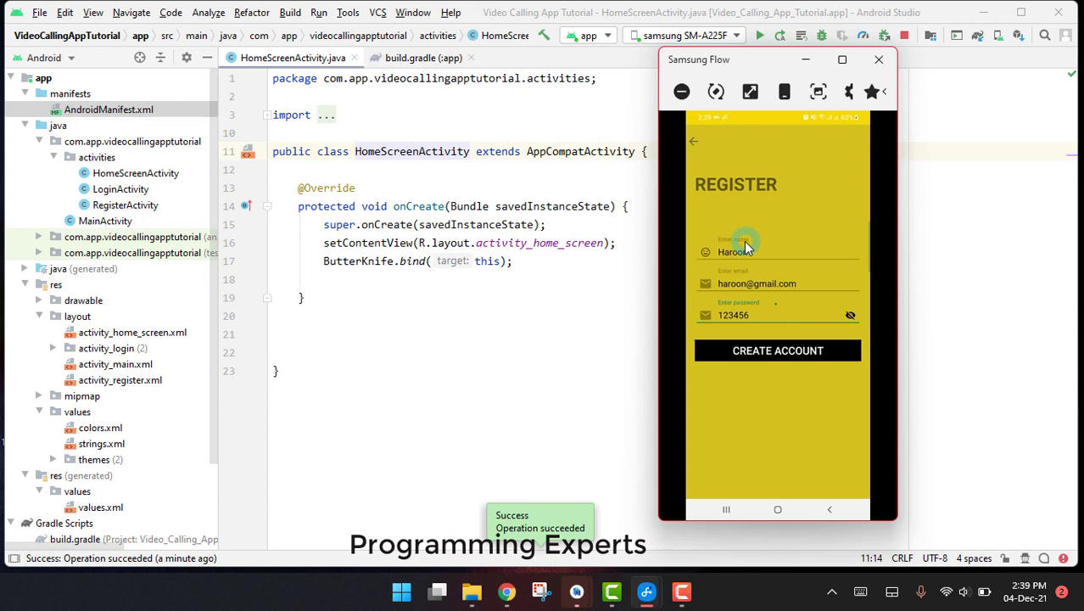
left_click(776, 350)
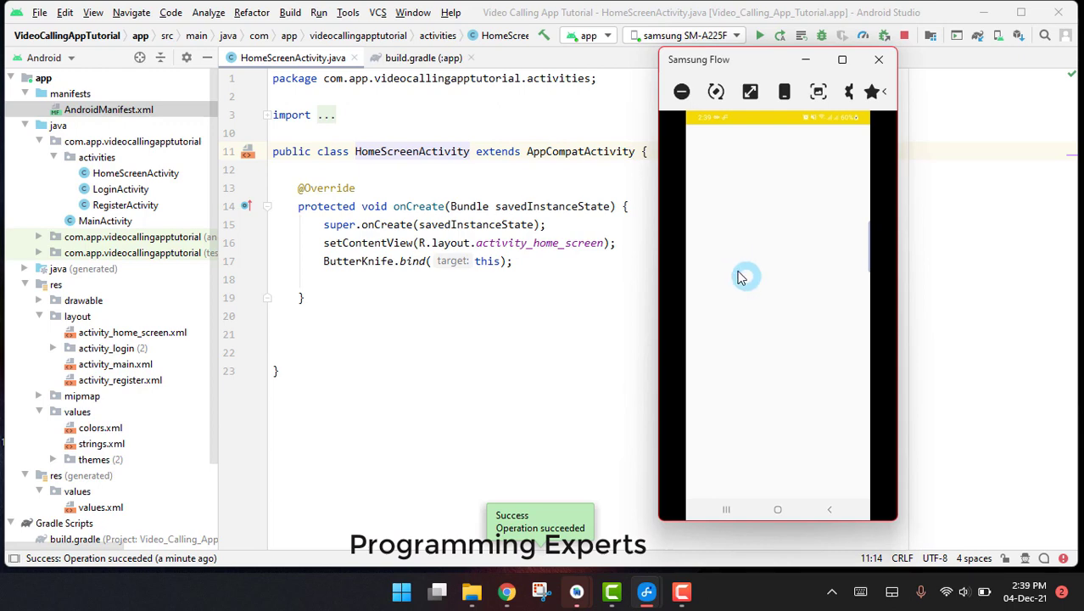
mouse_move(507, 591)
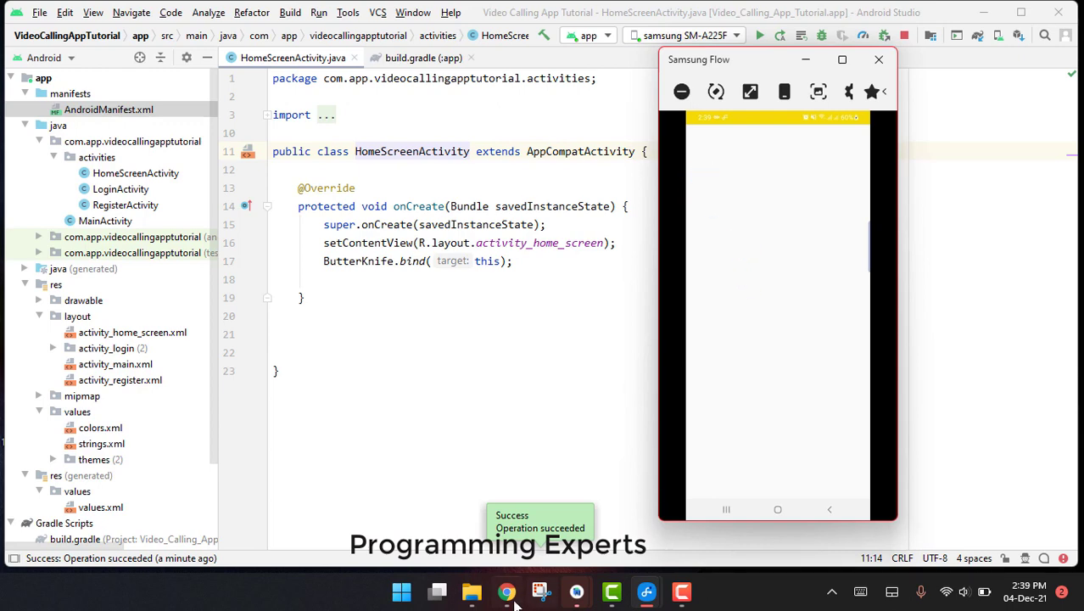
Step: Switch to the Firebase console and refresh the Authentication users list
left_click(505, 591)
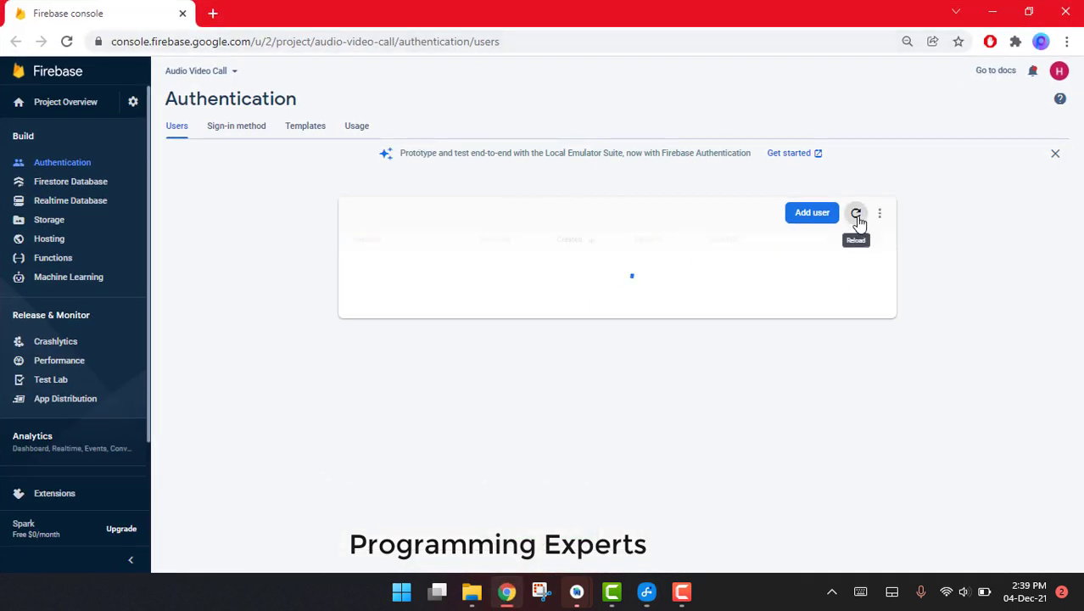
left_click(855, 212)
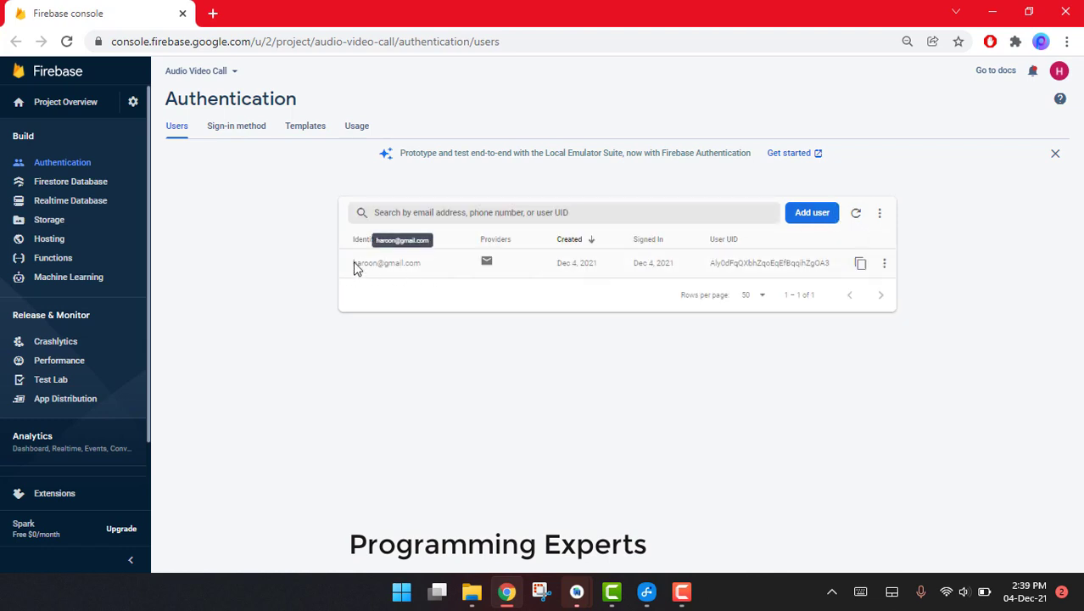
mouse_move(404, 301)
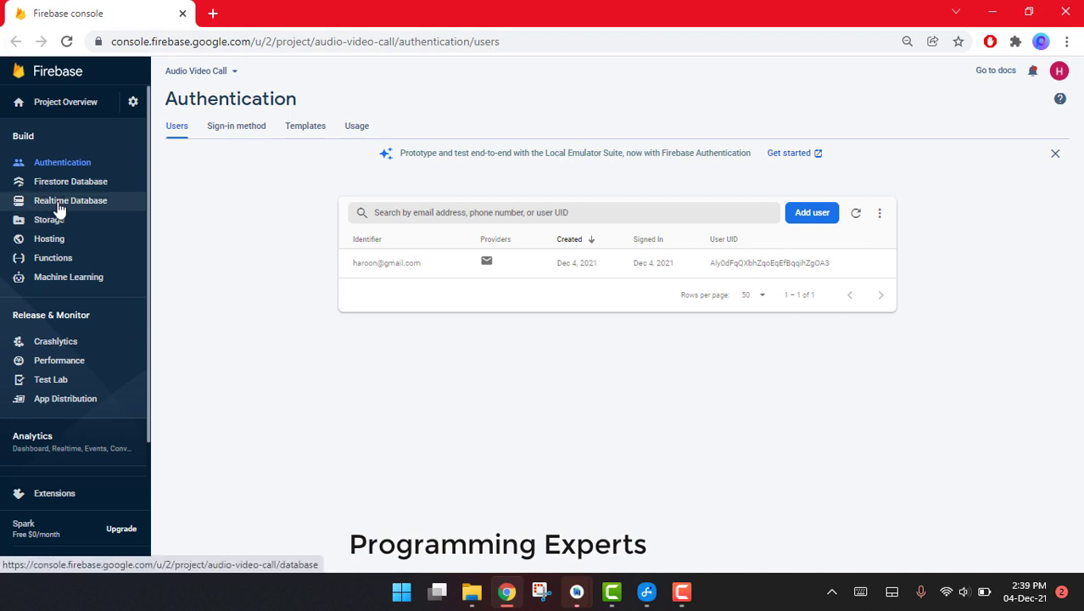
Step: Open Realtime Database, expand Users, and inspect the user's id, imageUrl, name and status
left_click(70, 200)
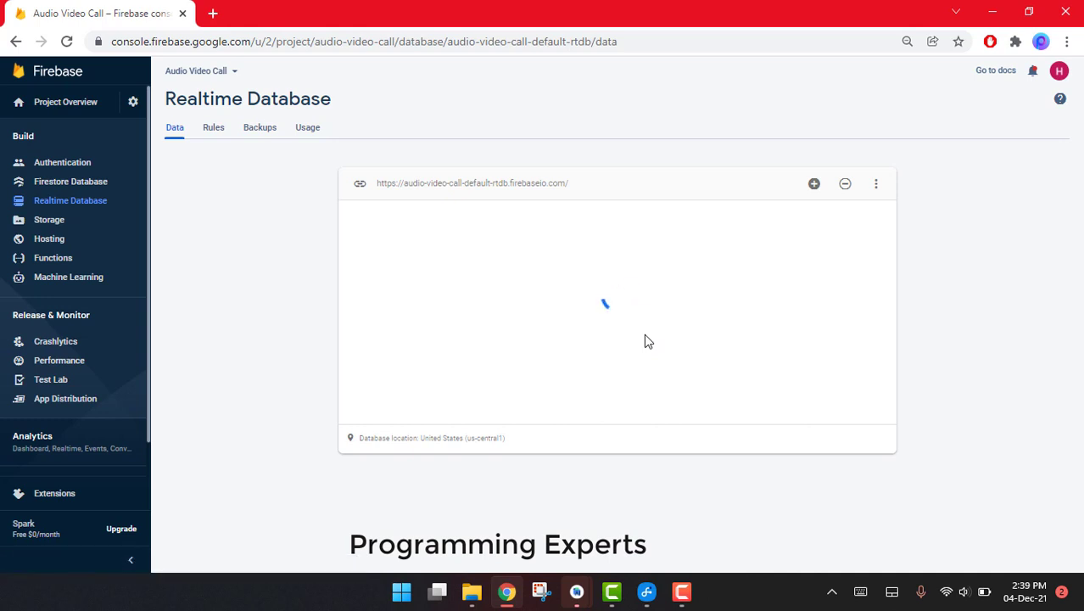
mouse_move(578, 299)
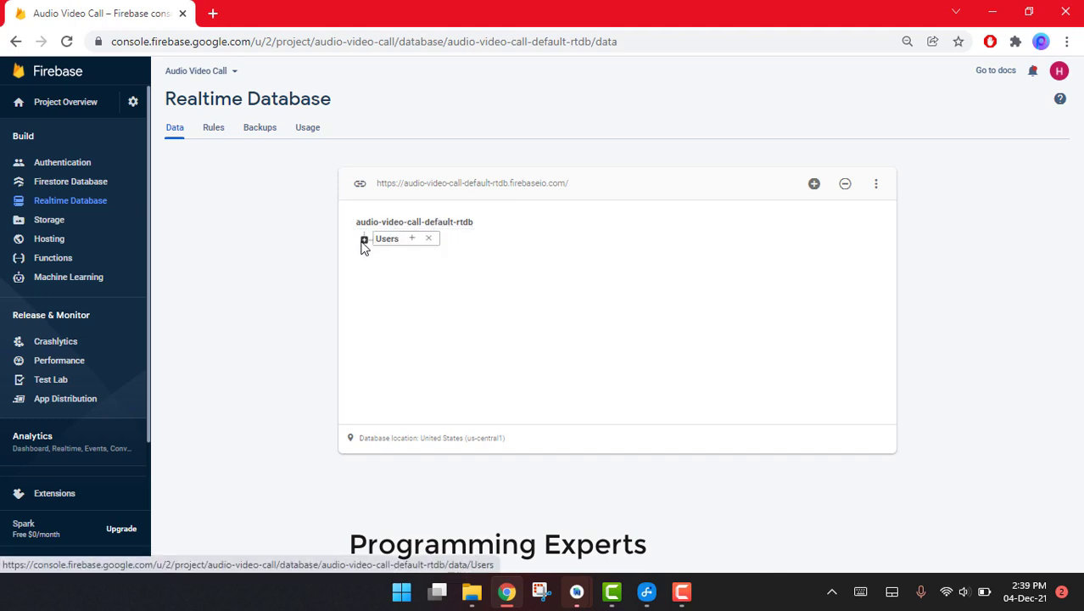
left_click(364, 239)
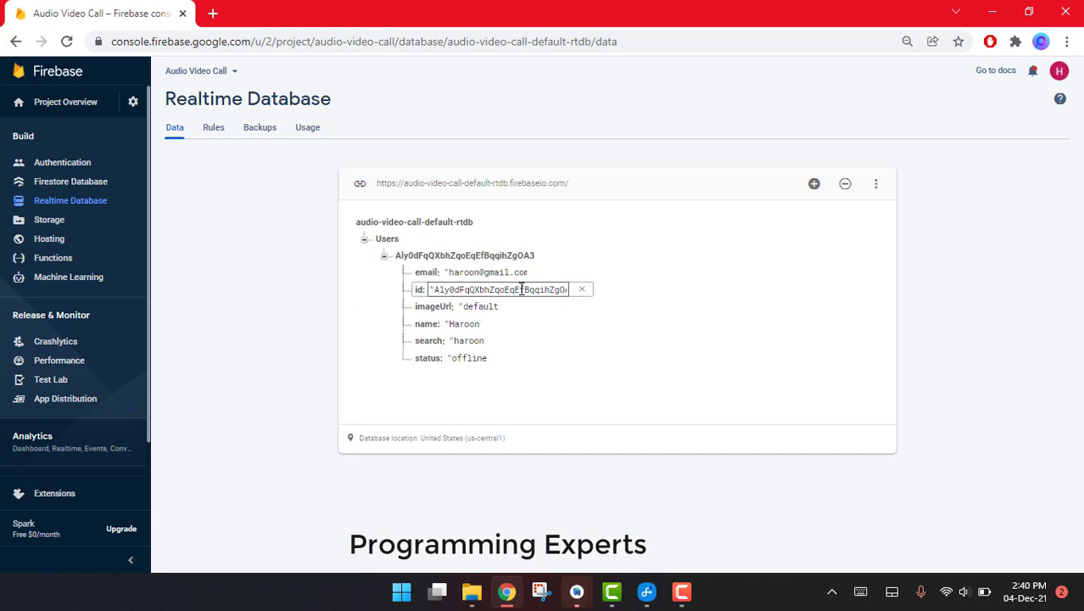
left_click(479, 306)
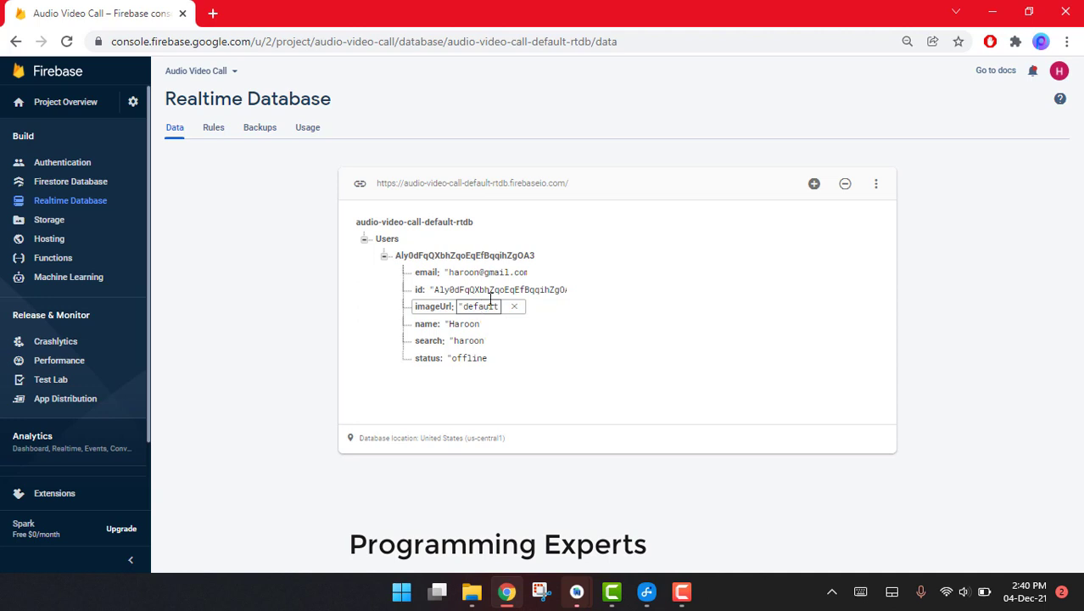
left_click(427, 324)
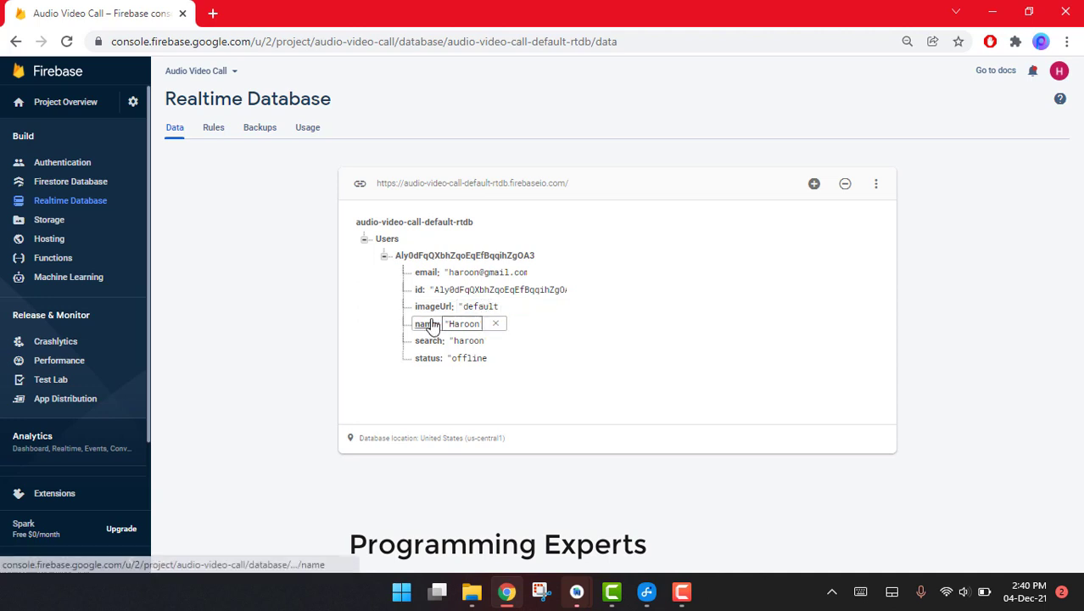
left_click(467, 357)
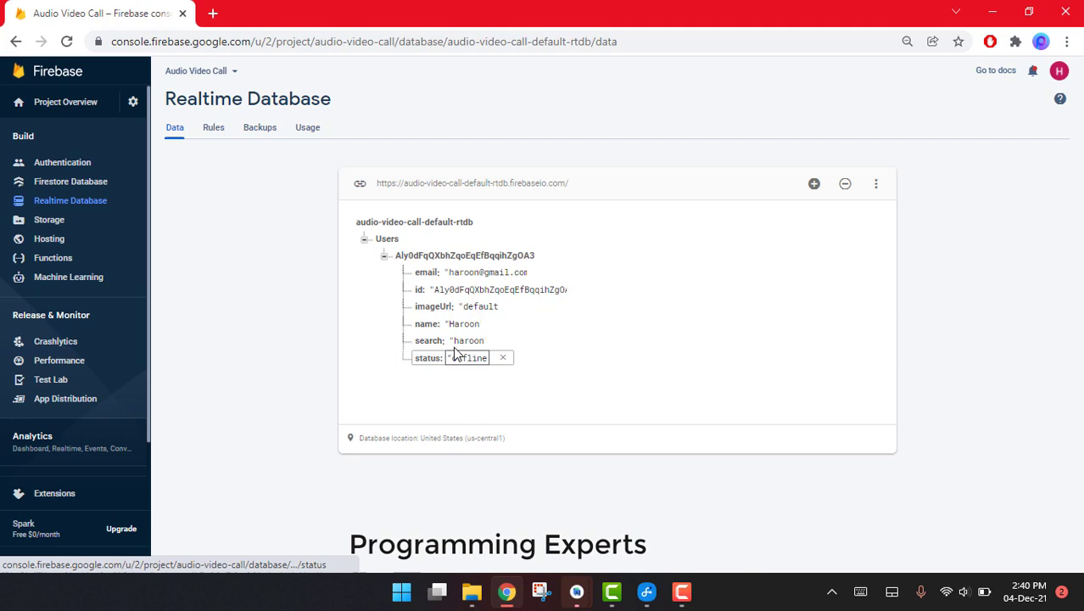
left_click(384, 255)
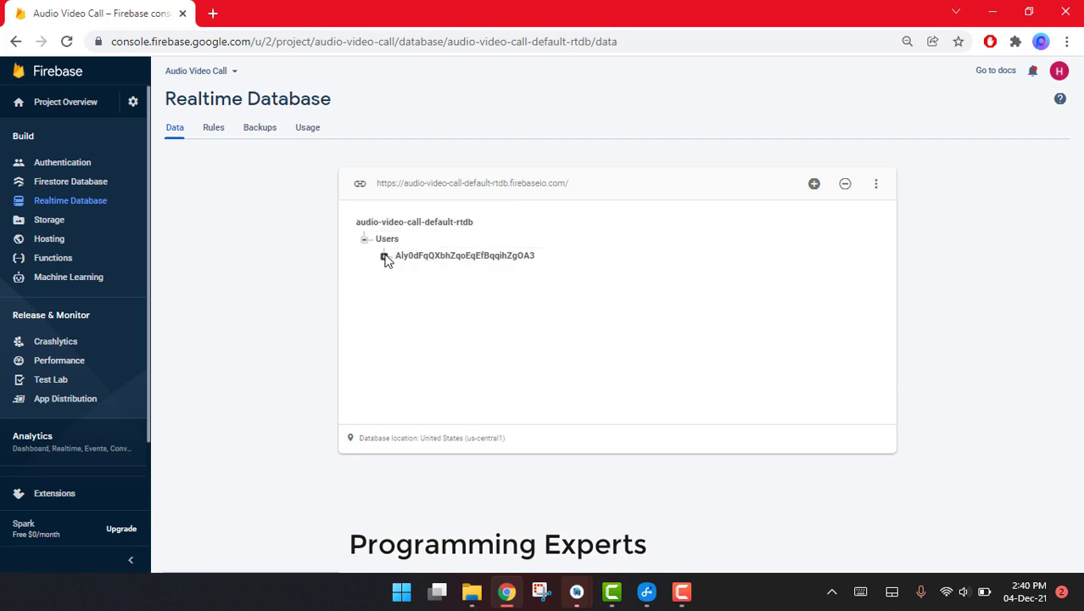
Step: Toggle the user's record open and closed a few times, leaving it collapsed
left_click(383, 255)
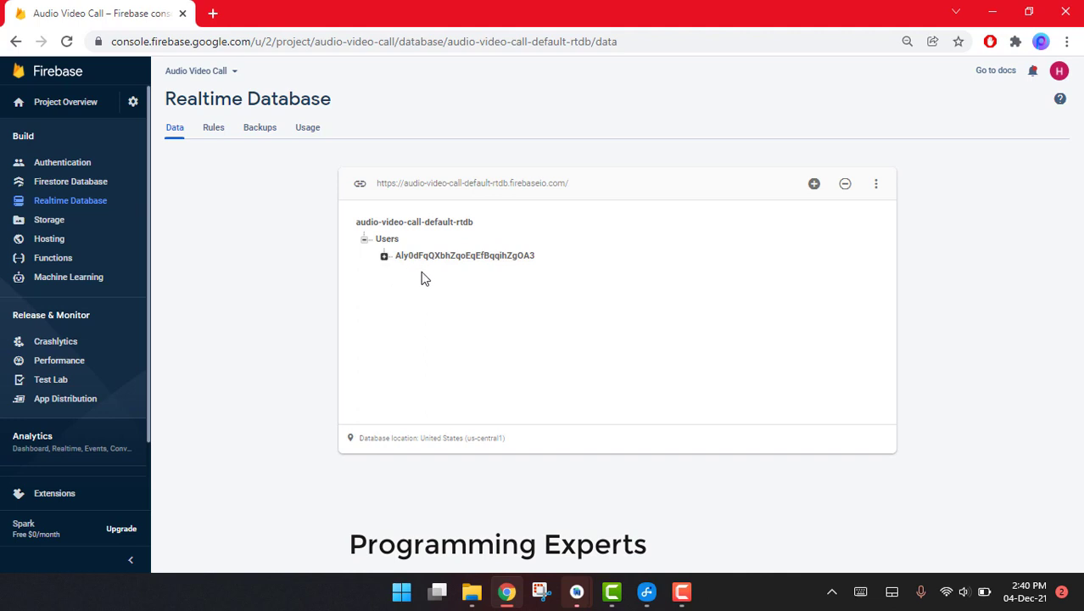
mouse_move(452, 275)
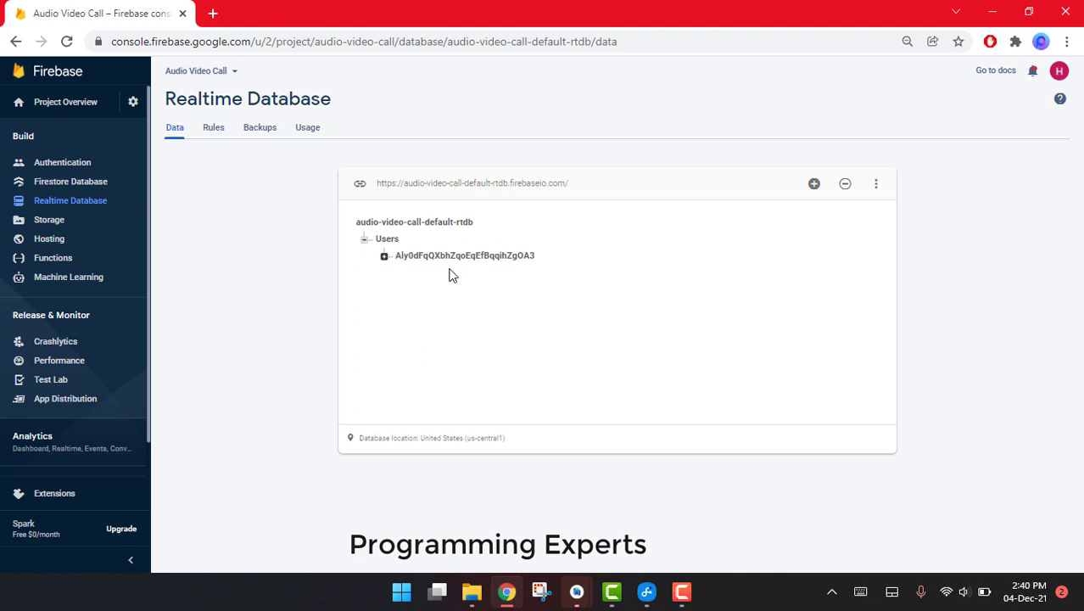
left_click(385, 255)
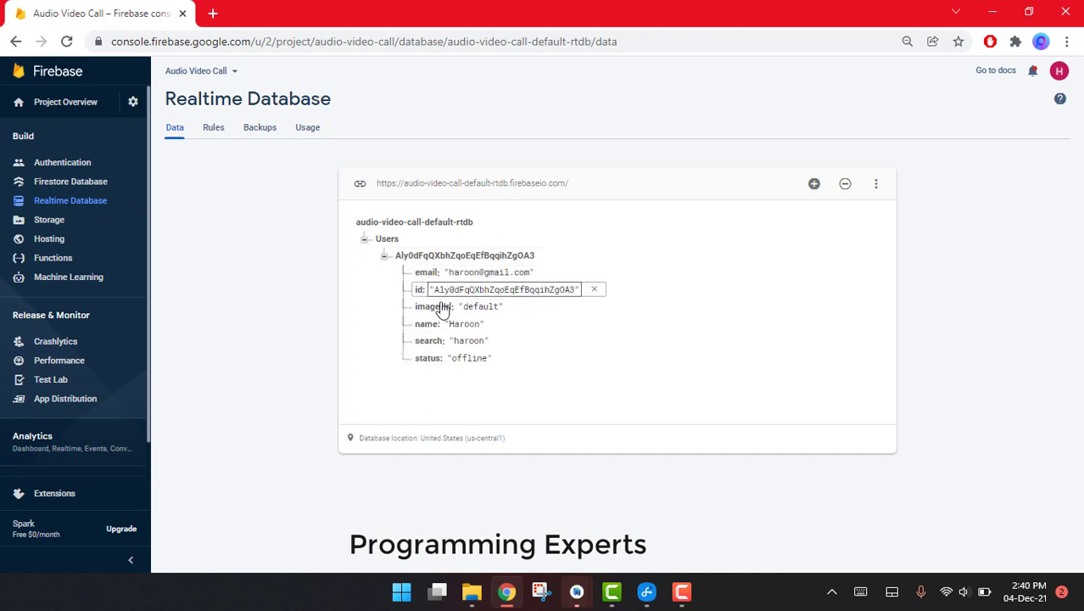
left_click(384, 255)
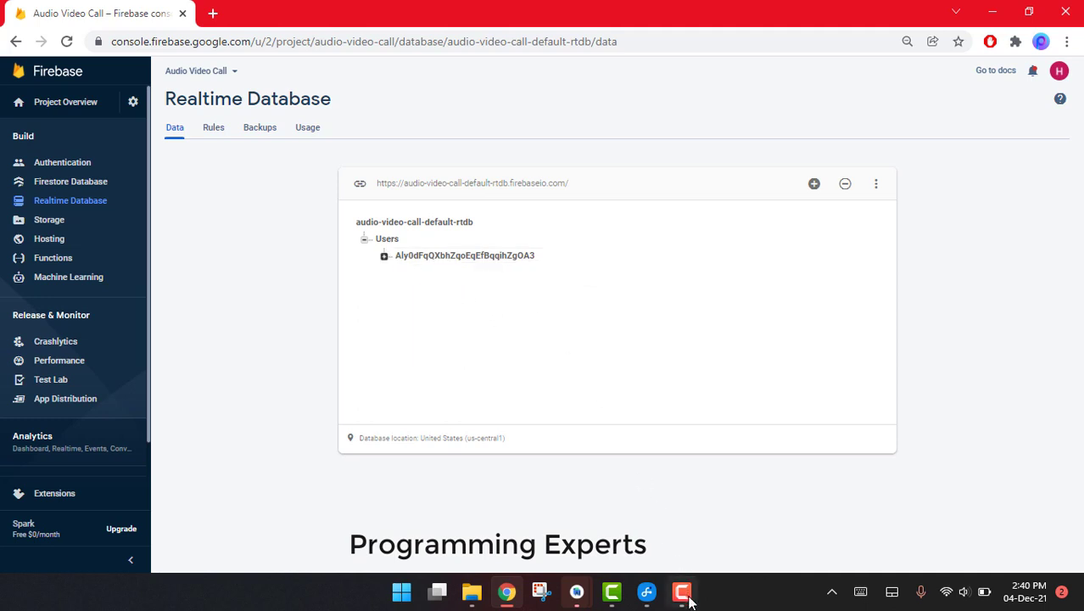
left_click(611, 591)
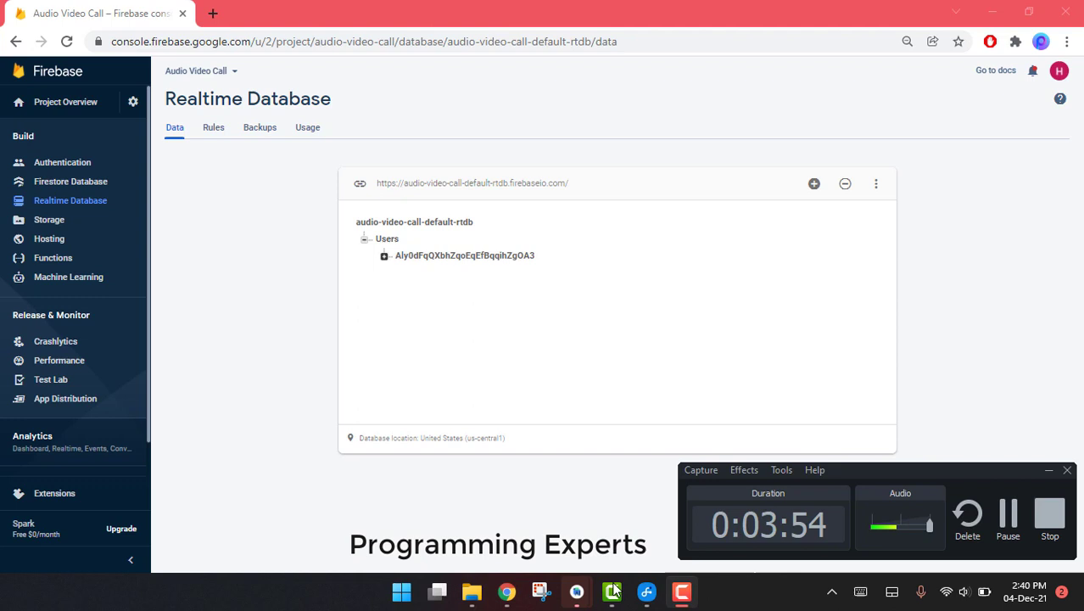
mouse_move(602, 407)
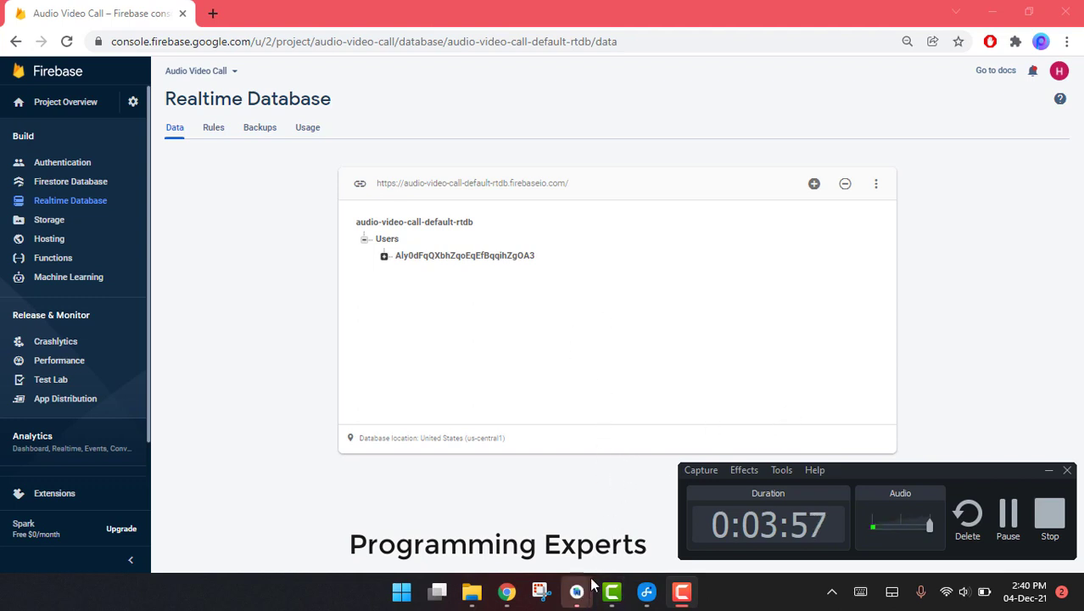
left_click(383, 255)
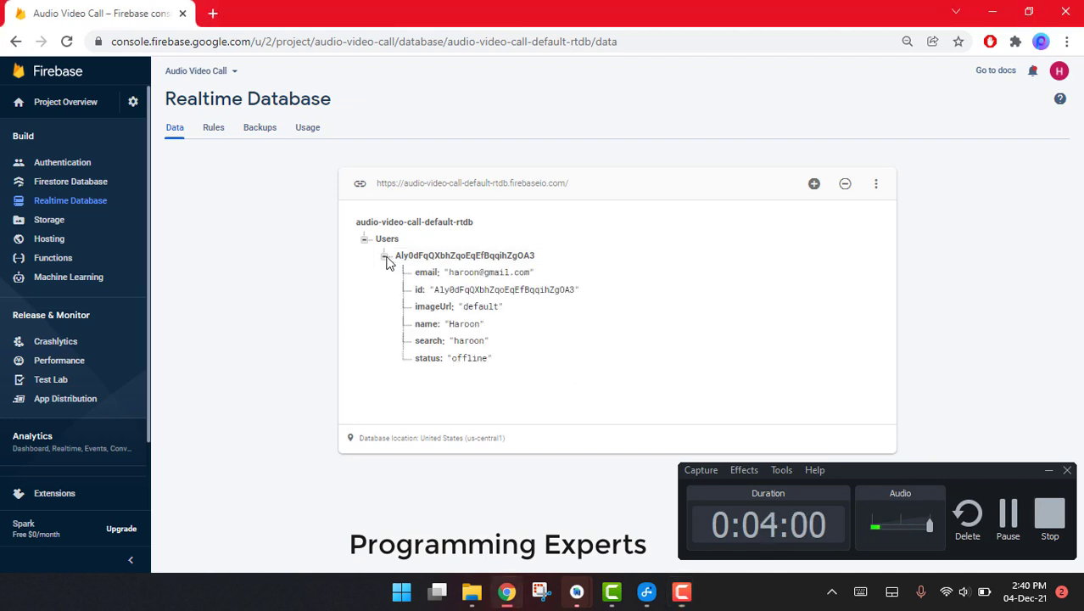
left_click(384, 255)
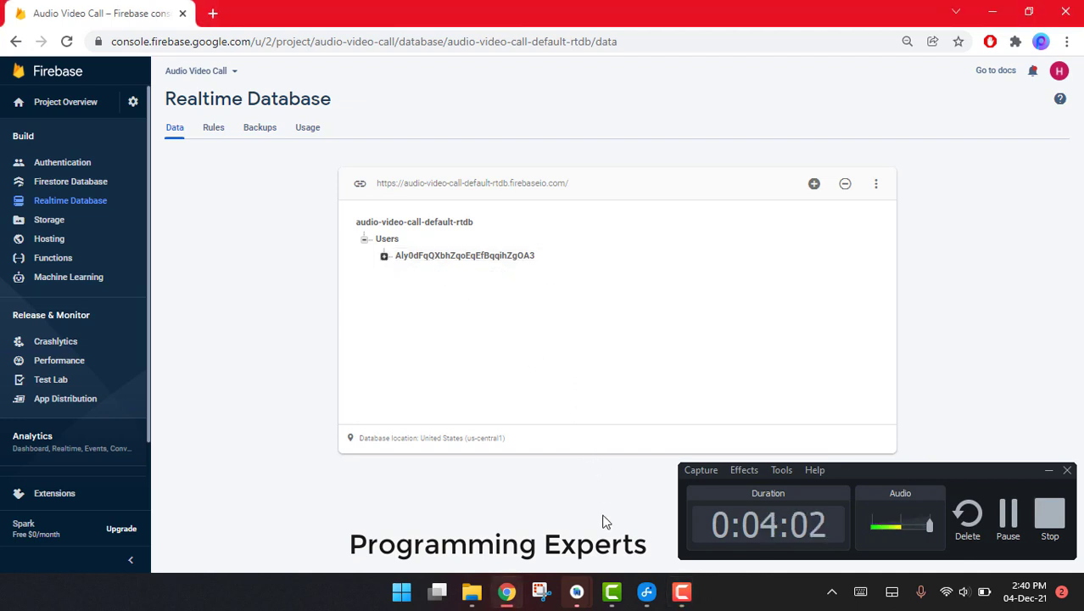
mouse_move(576, 591)
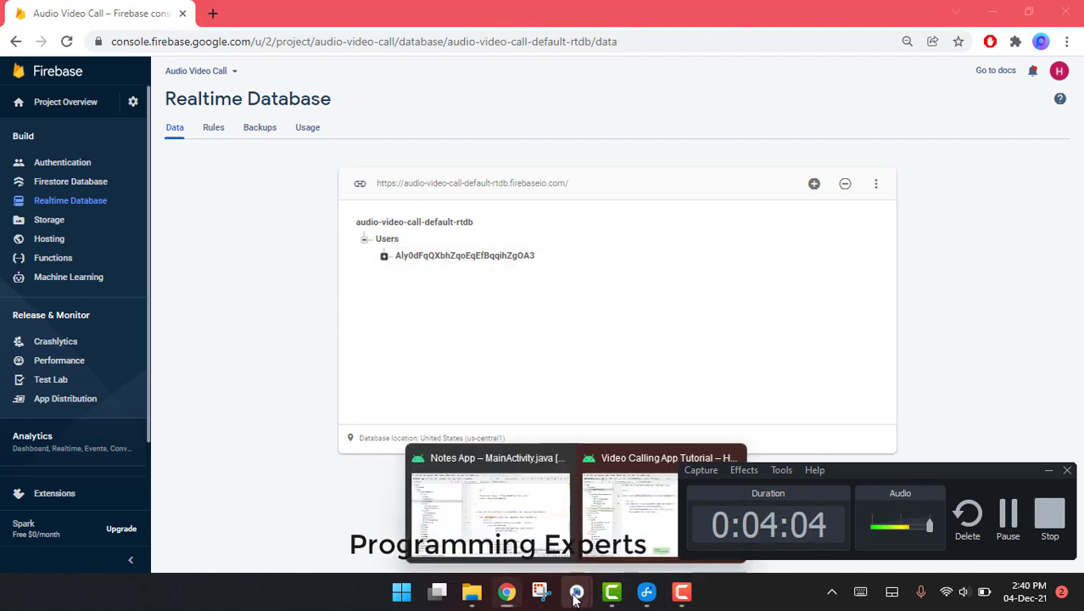
Step: Bring up the Samsung Flow phone mirror from the taskbar
left_click(576, 591)
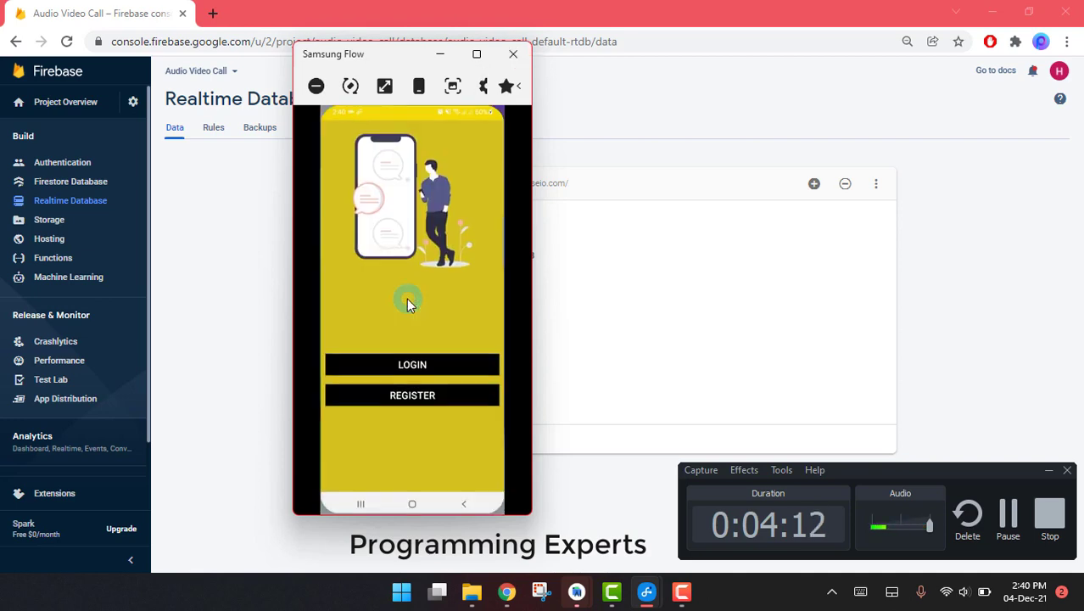
mouse_move(460, 265)
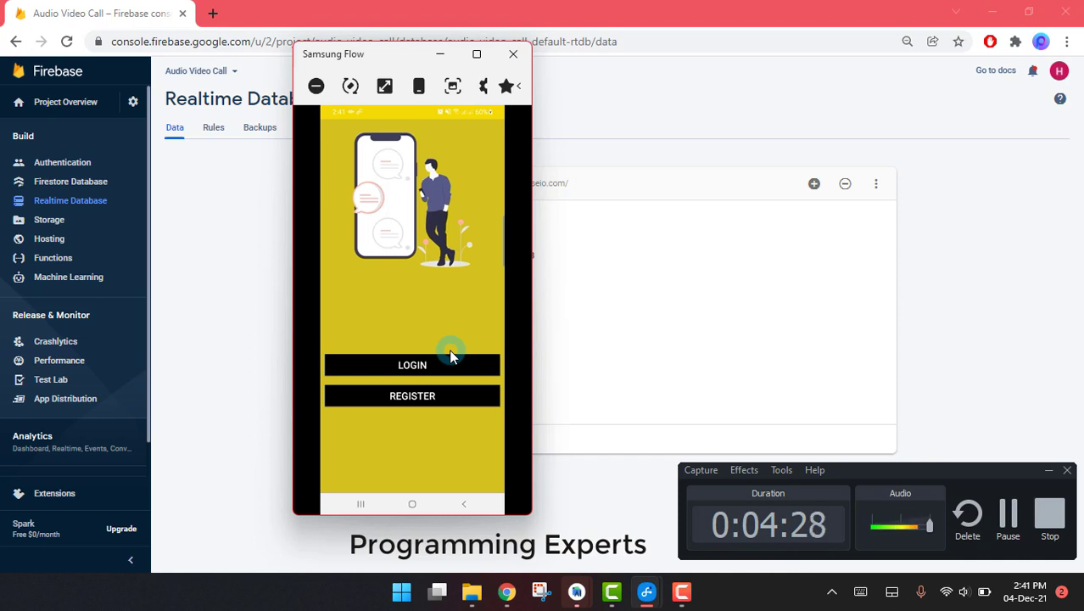
mouse_move(477, 385)
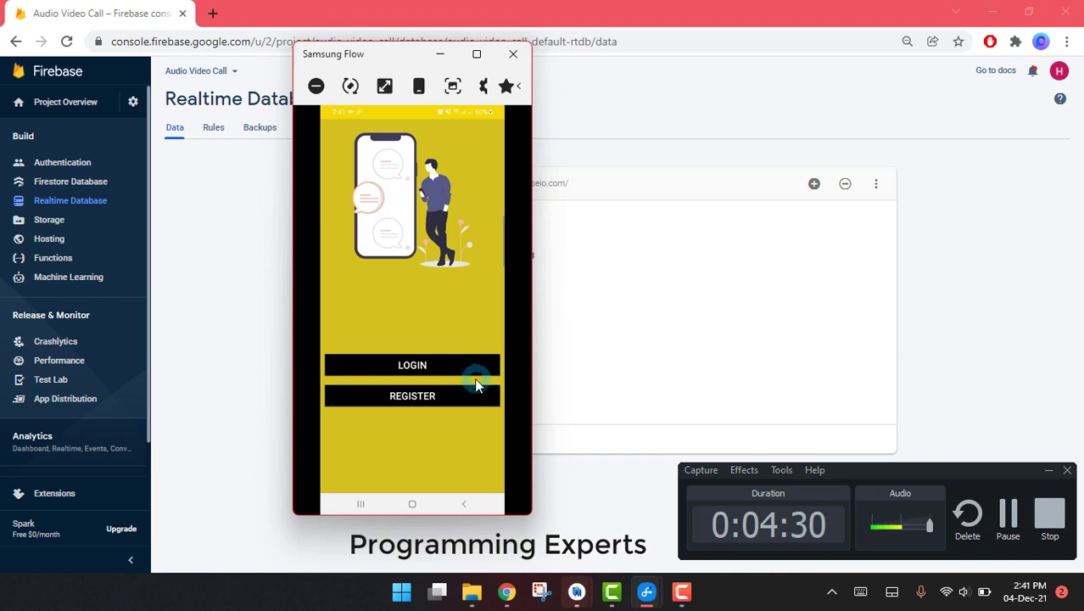